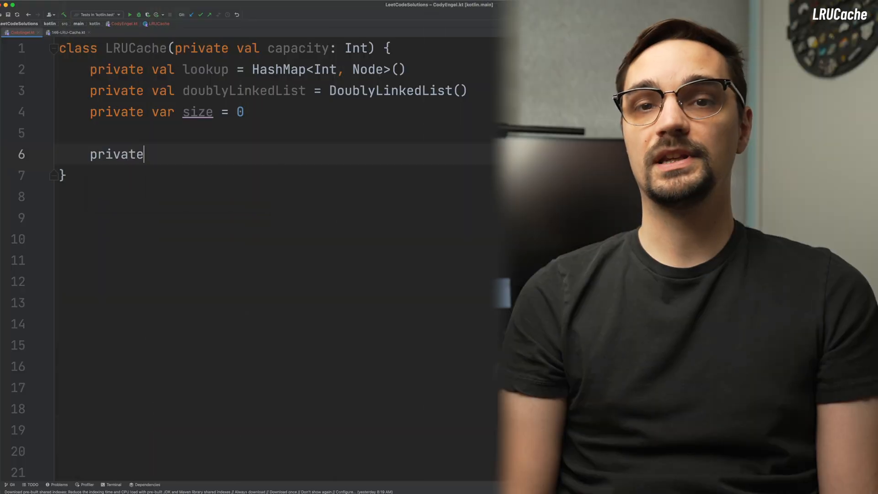
- Write private fun moveToFront(node: Node) calling doublyLinkedList.remove(node) then doublyLinkedList.add
text(fun moveToFr)
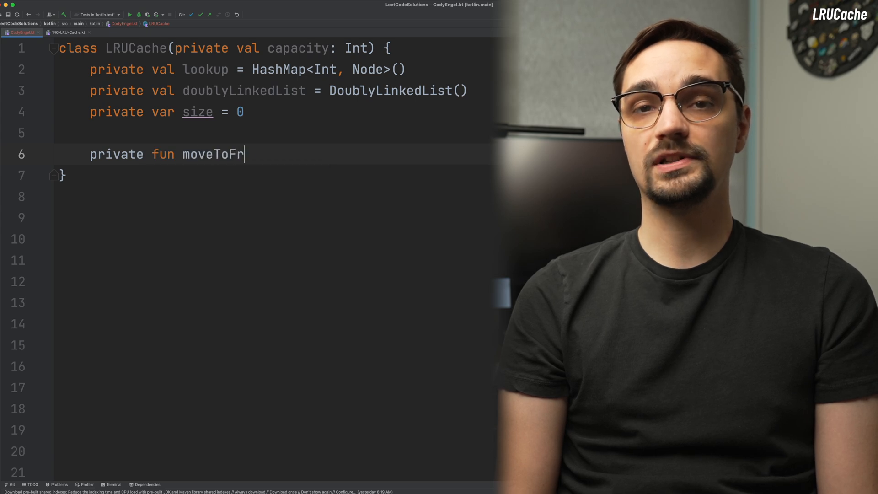
text(ont(node: Node) {)
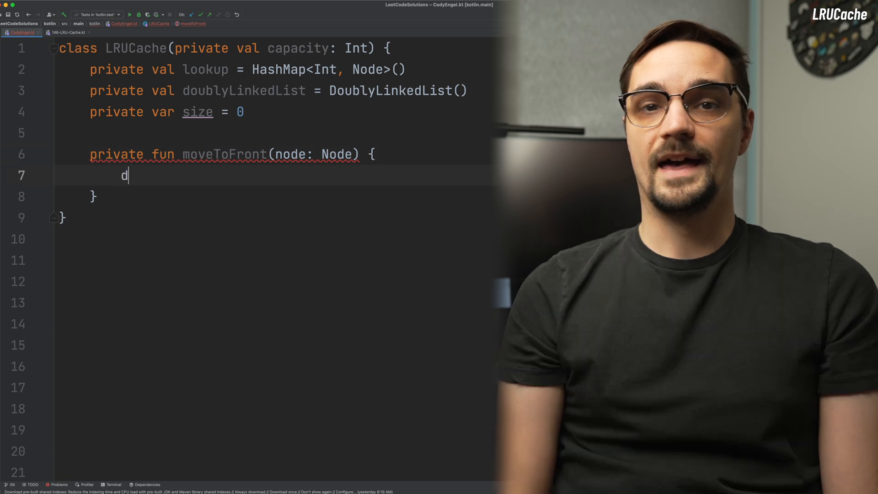
text(oublyLinkedList.remove(node)
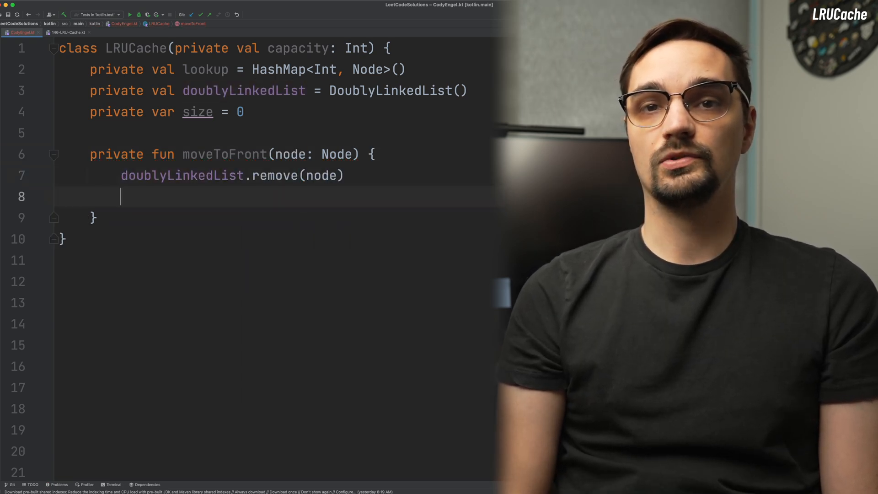
text(doublyLinkedList.)
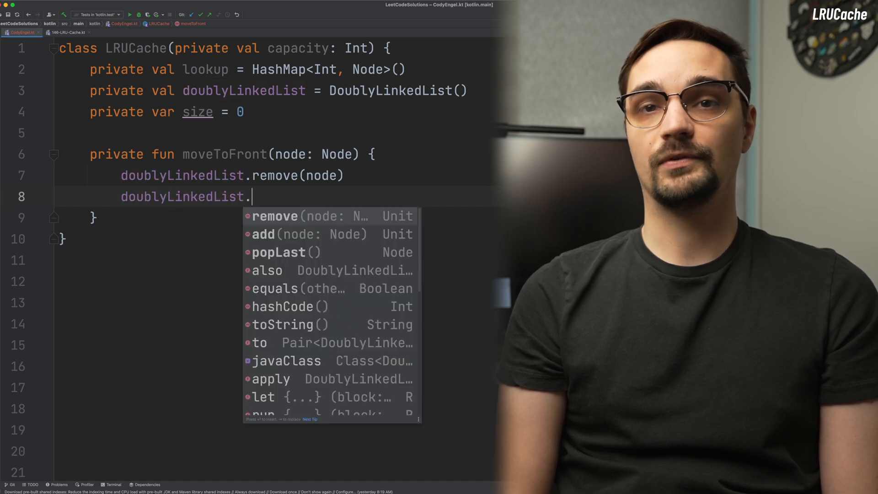
click(263, 234)
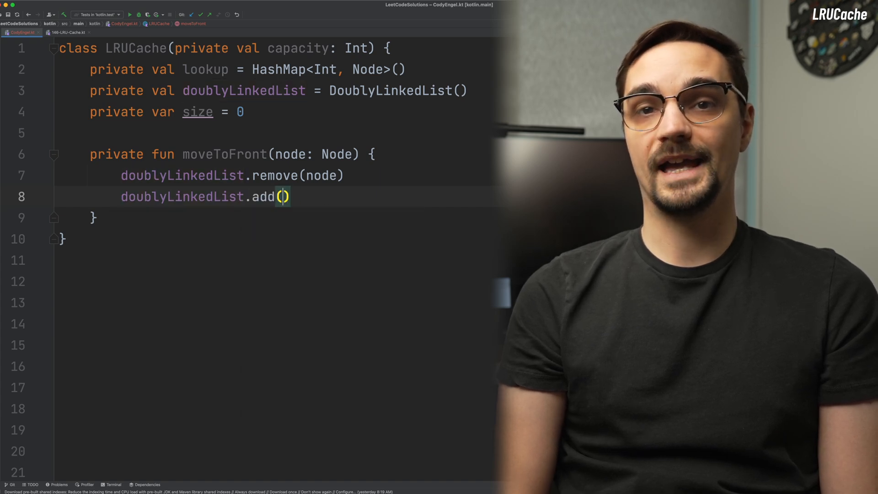